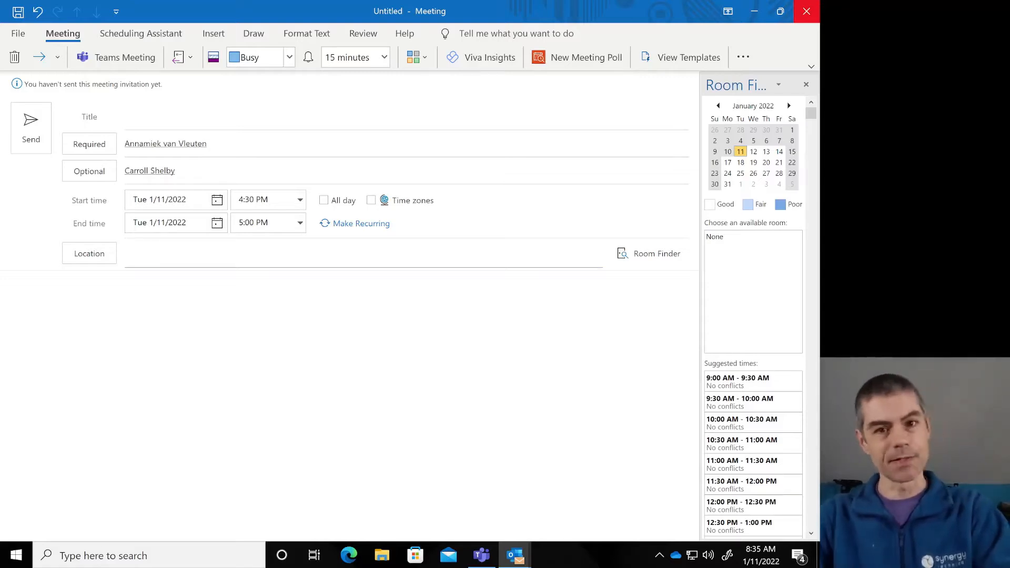
Check the attendees' availability timeline, then return to the meeting details.
left_click(141, 33)
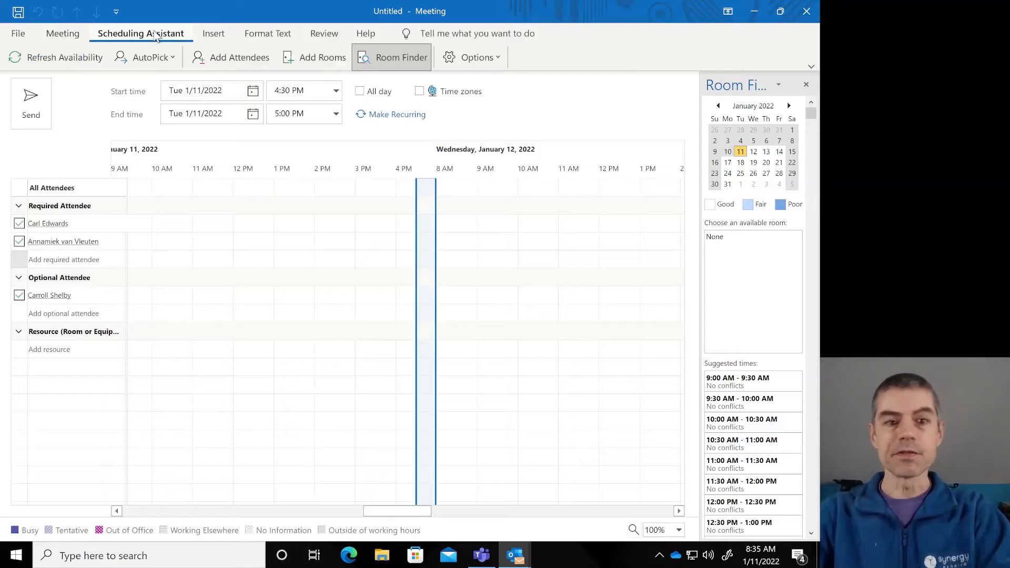
left_click(62, 34)
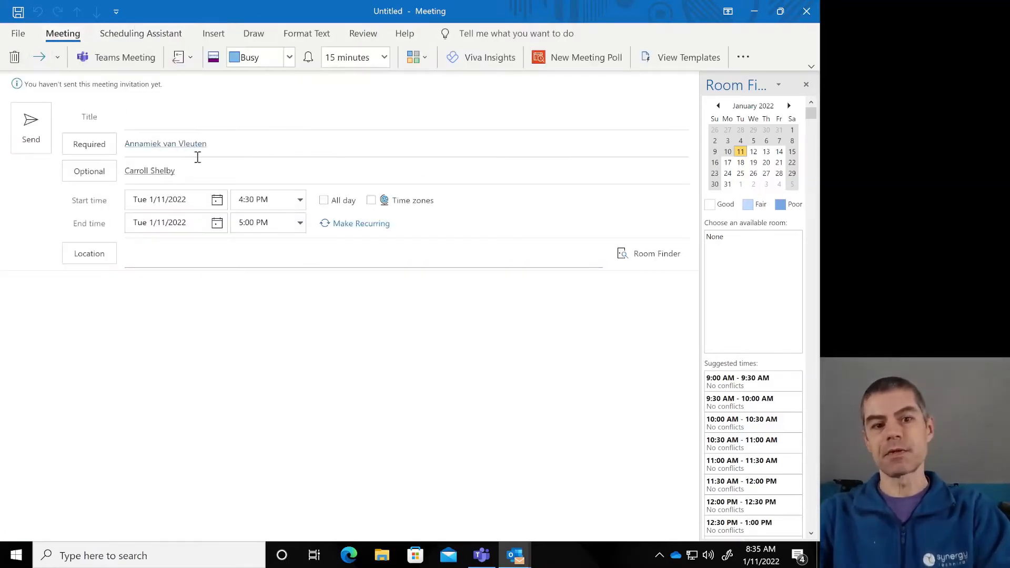
left_click(218, 200)
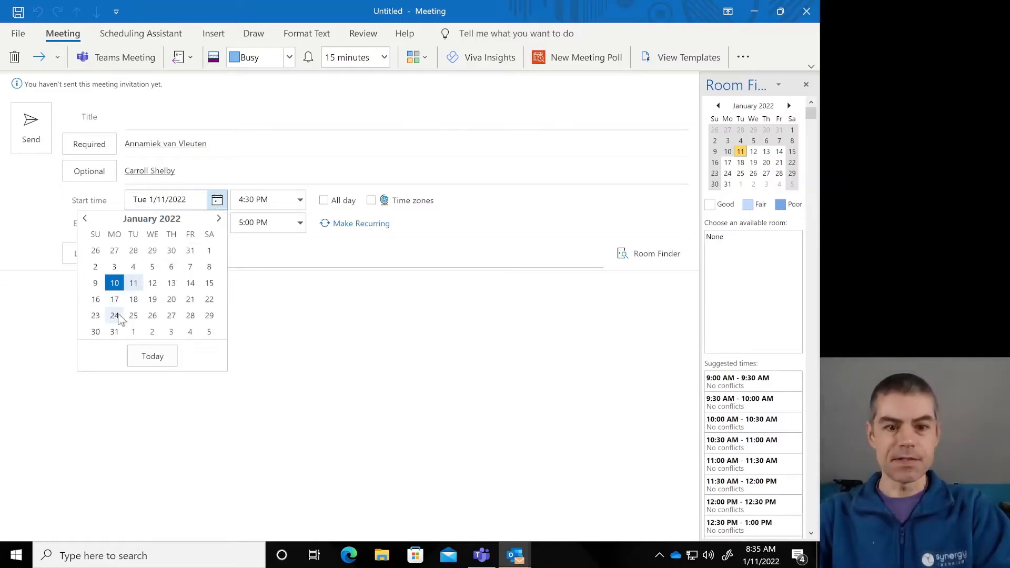
mouse_move(114, 332)
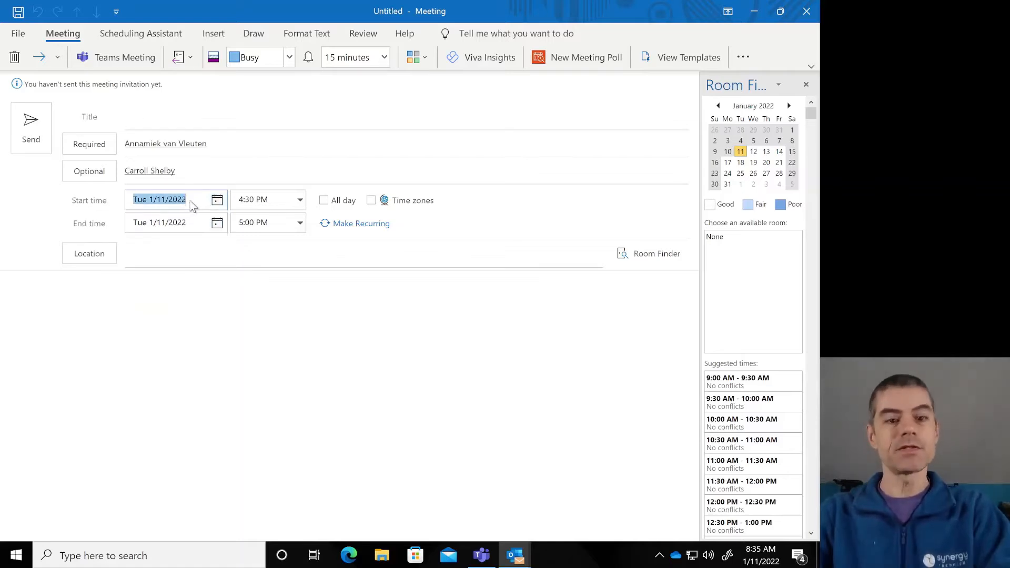
mouse_move(451, 201)
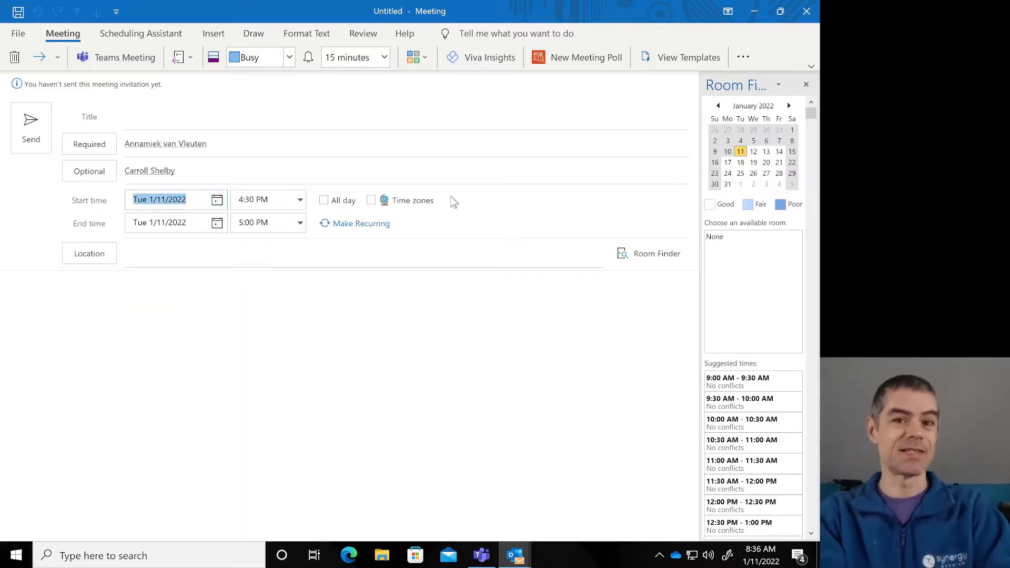
Enter 'two weeks' as the start date, moving the meeting to Tue 1/25/2022, then begin typing 'yesterday'.
type("two")
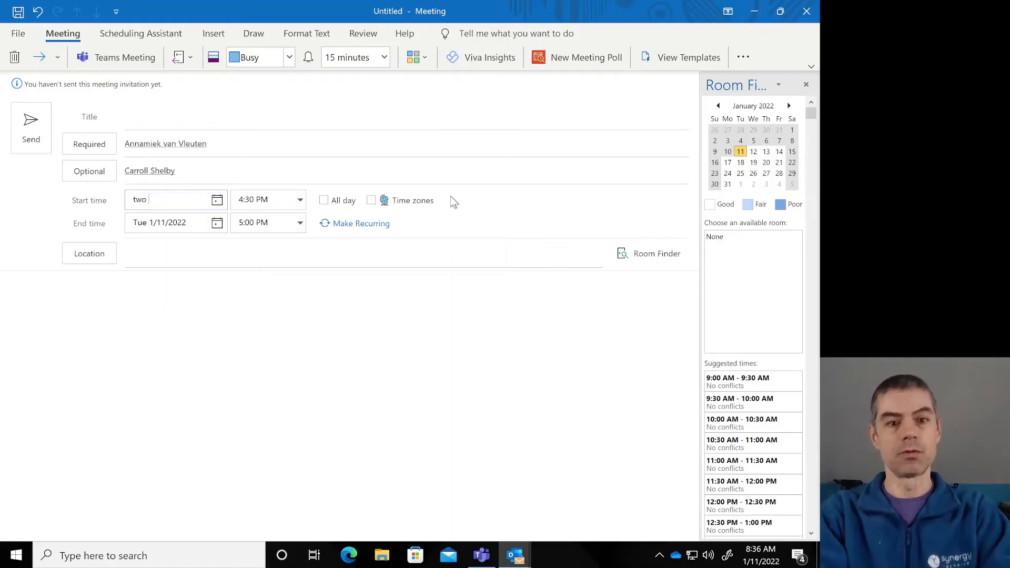
left_click(740, 173)
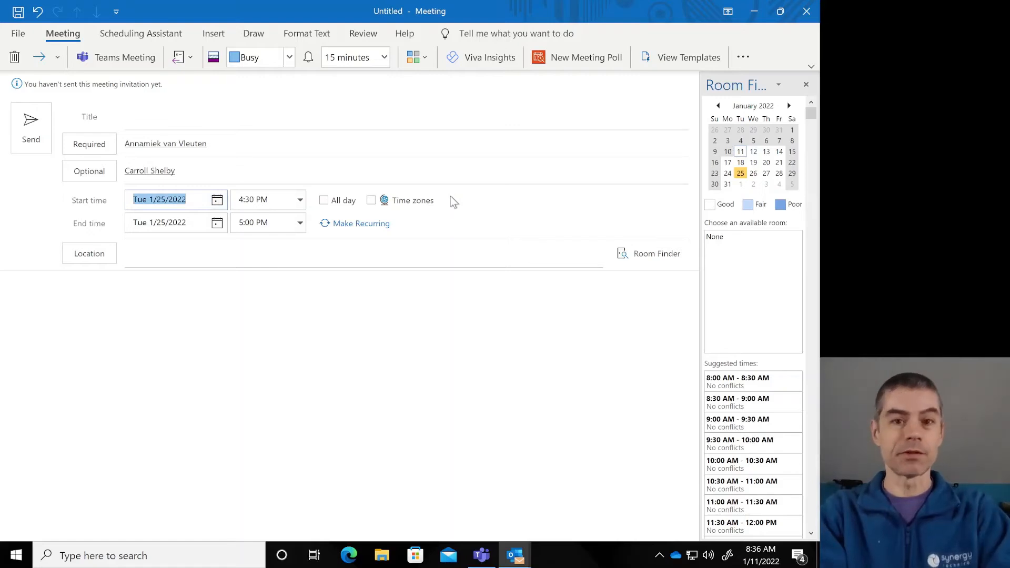
type("yester")
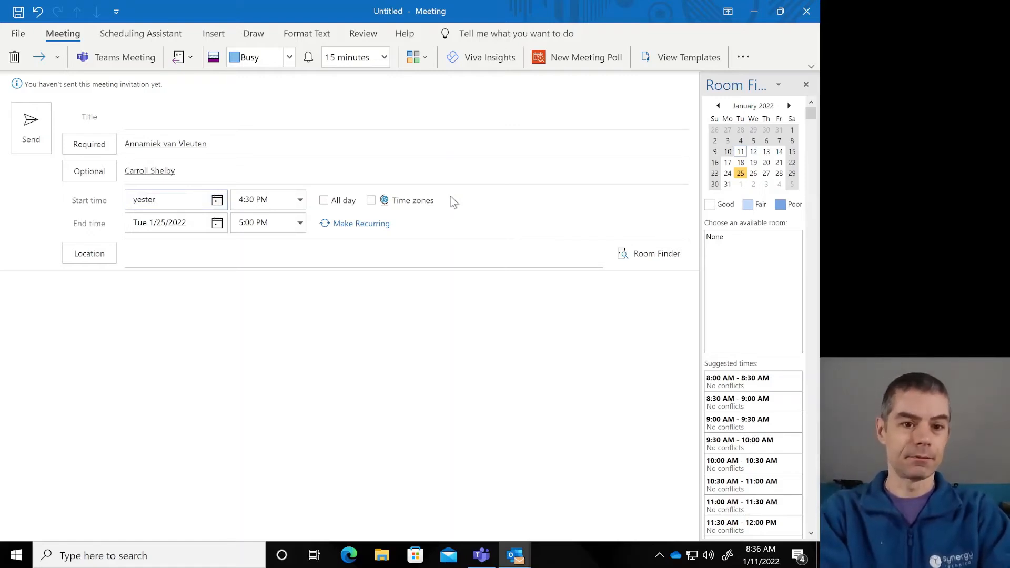